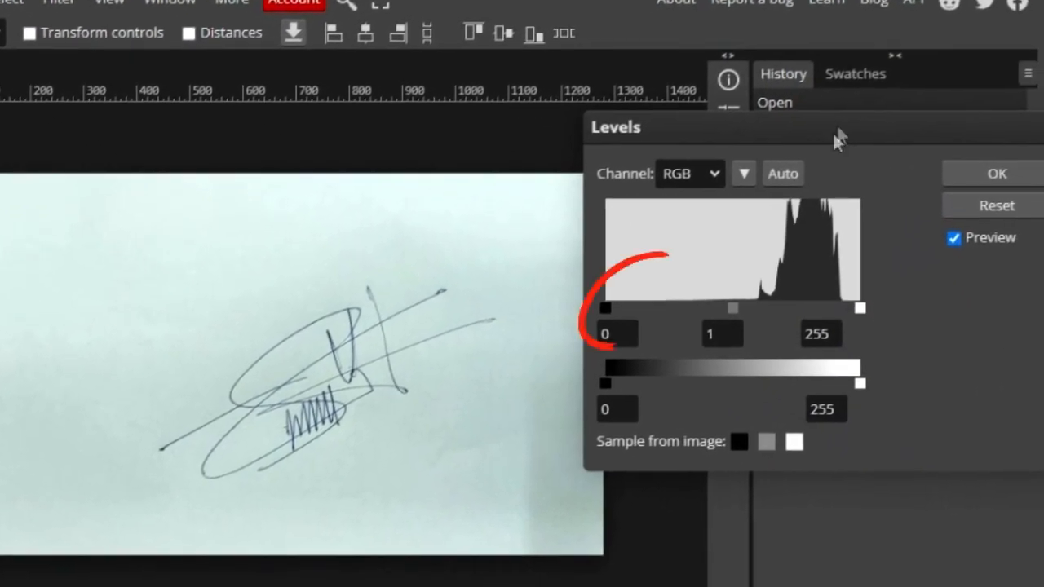
- Apply Levels with black input 145 and midtone 4.22 to darken ink and lighten the paper
left_click_drag(607, 308, 721, 308)
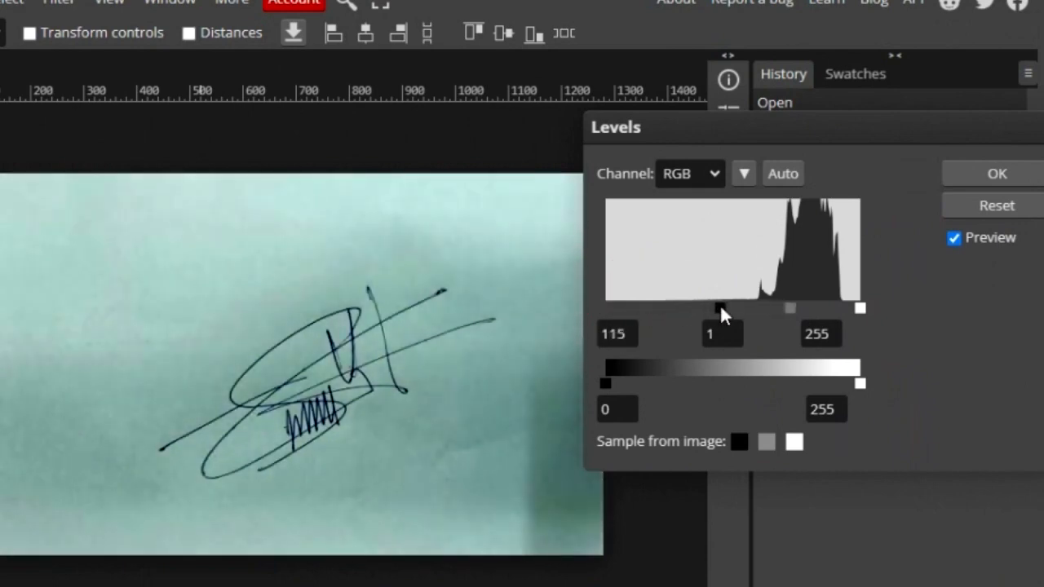
left_click_drag(723, 308, 764, 308)
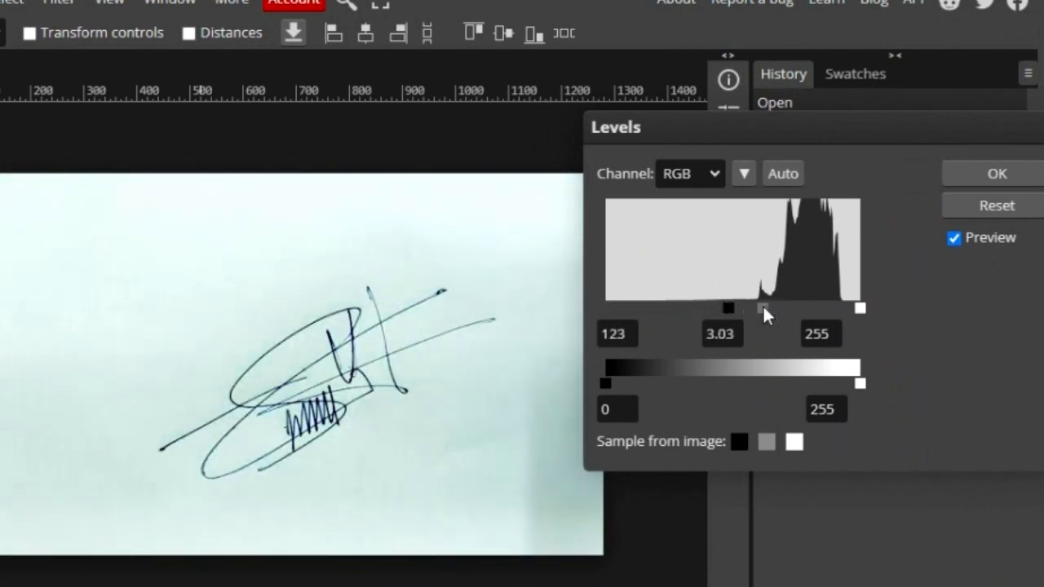
left_click_drag(764, 308, 731, 309)
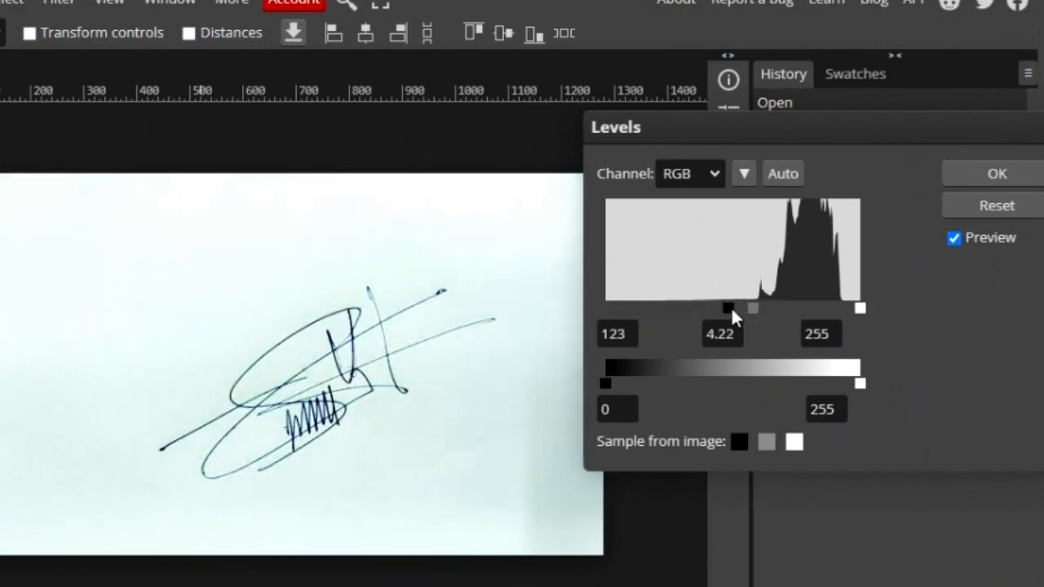
left_click_drag(728, 308, 750, 308)
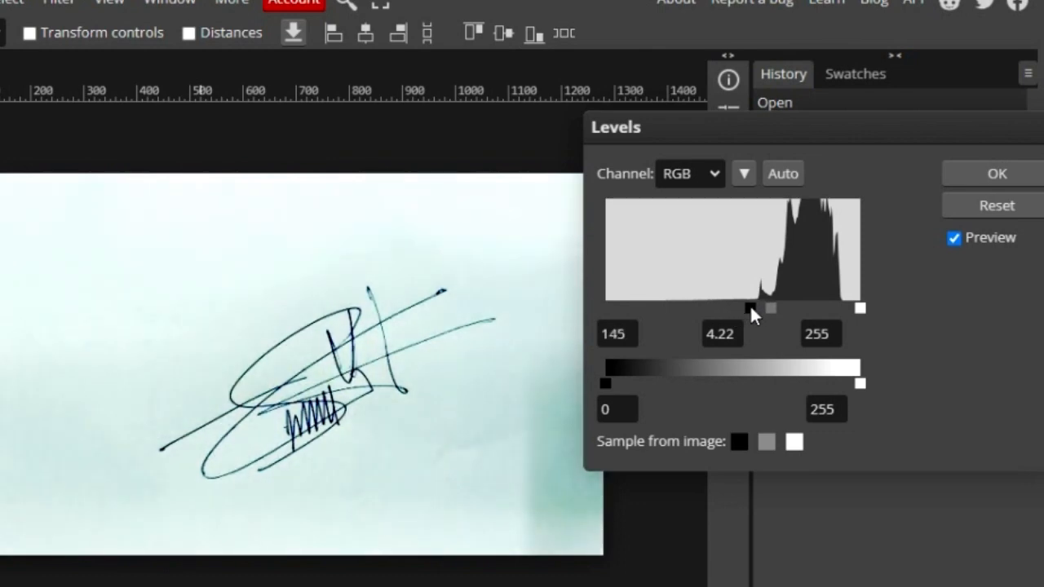
left_click(996, 173)
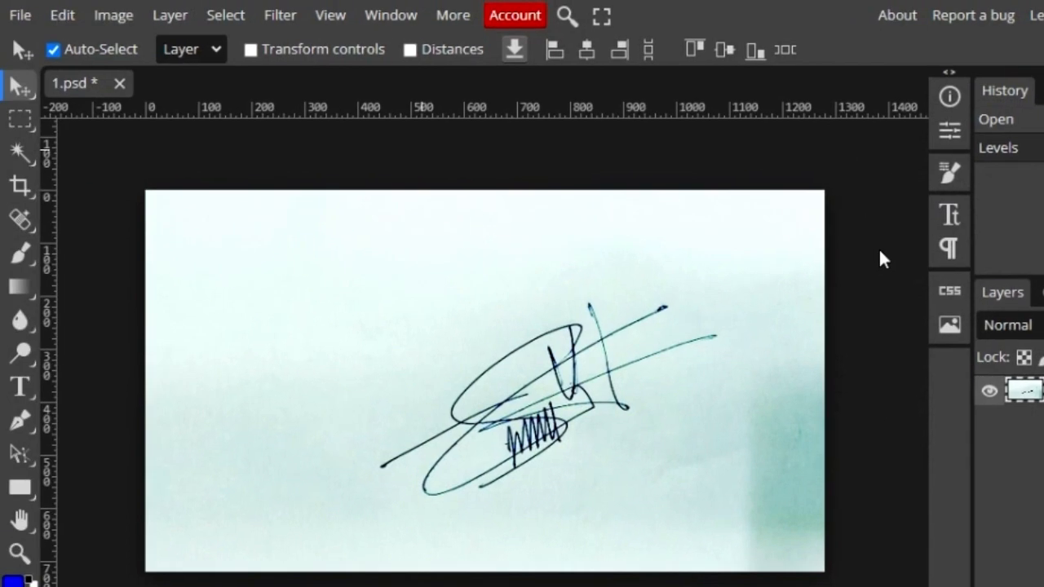
mouse_move(737, 246)
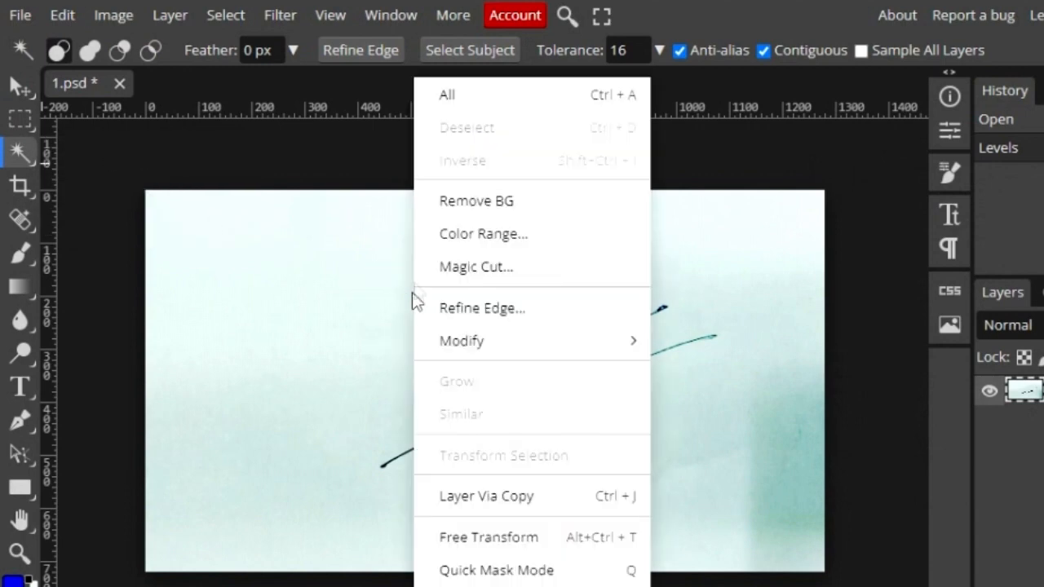
mouse_move(551, 236)
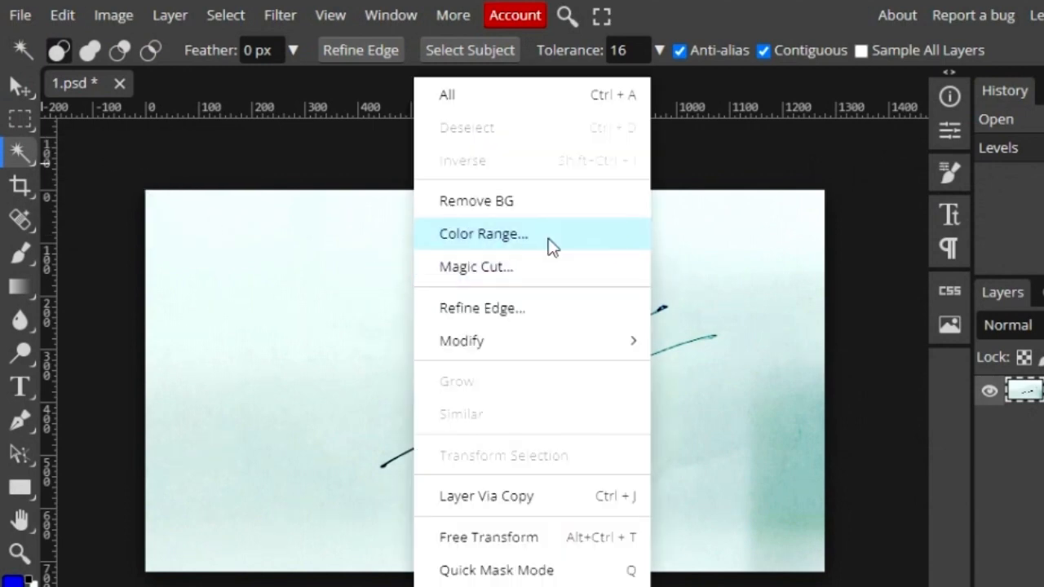
- Set up Color Range on Sampled Colors with fuzziness 167 isolating the signature ink
left_click(483, 234)
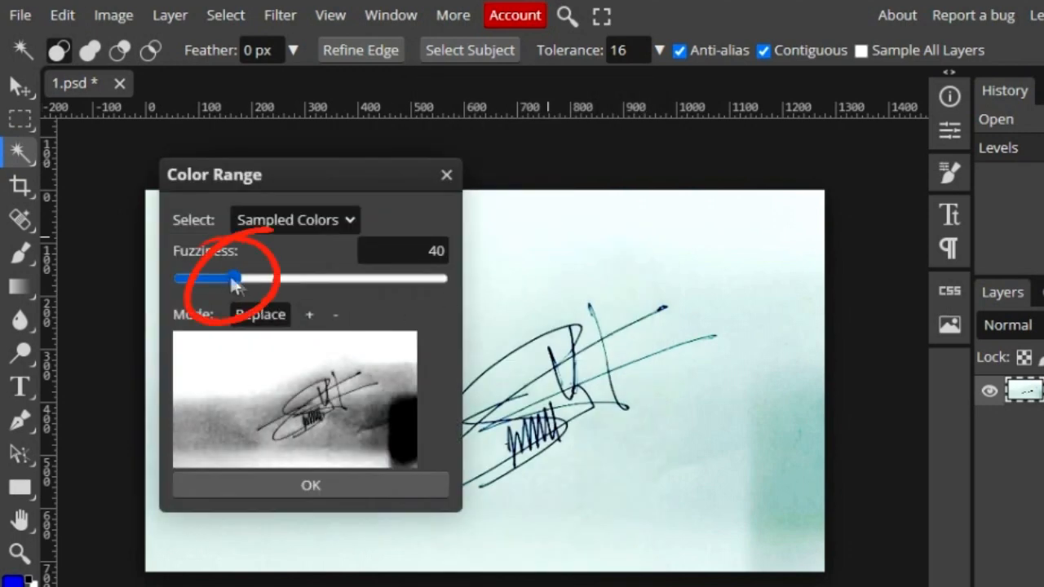
left_click_drag(235, 277, 398, 277)
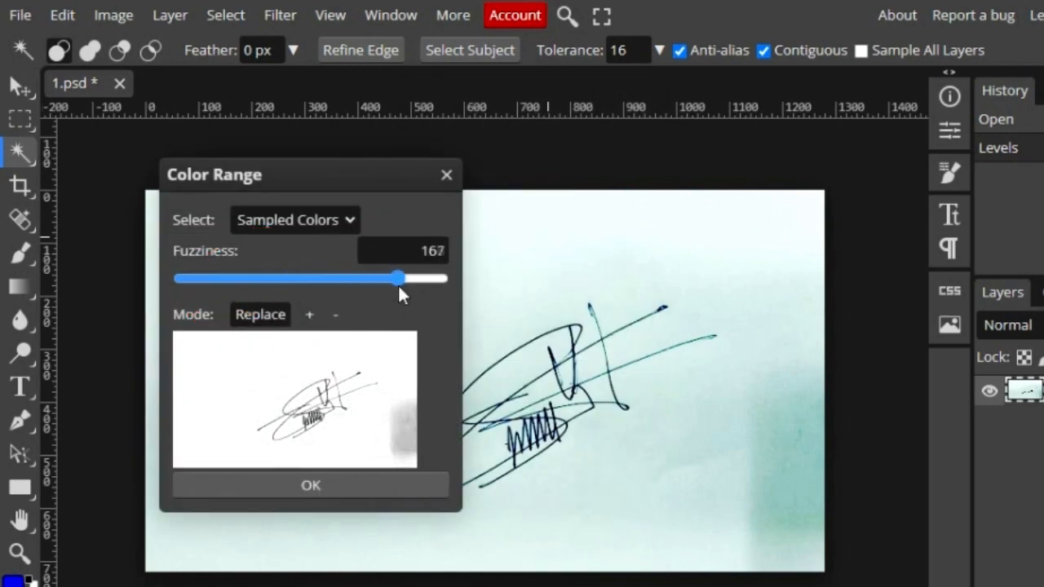
left_click_drag(398, 277, 411, 278)
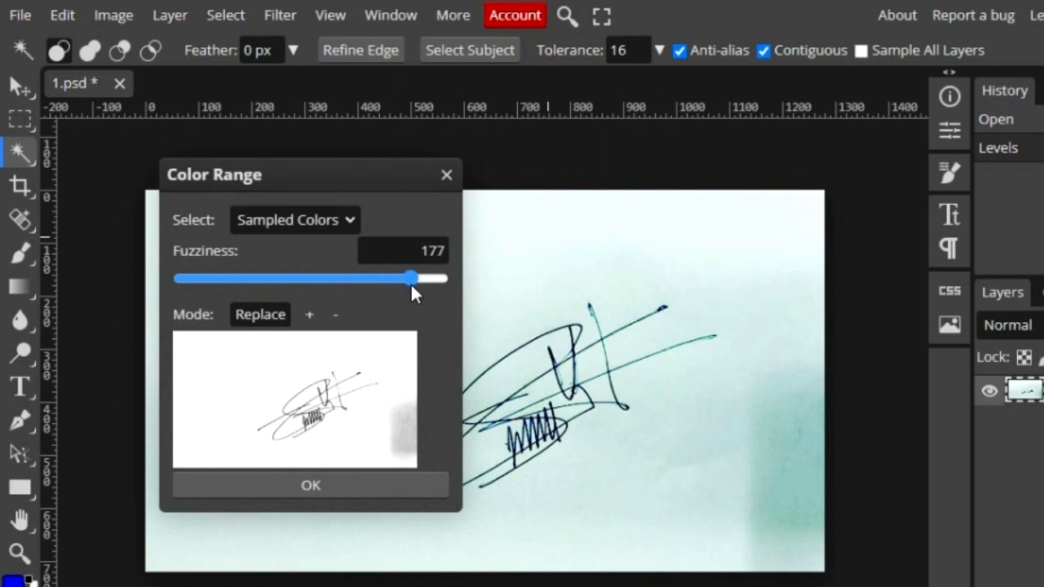
left_click_drag(411, 278, 400, 277)
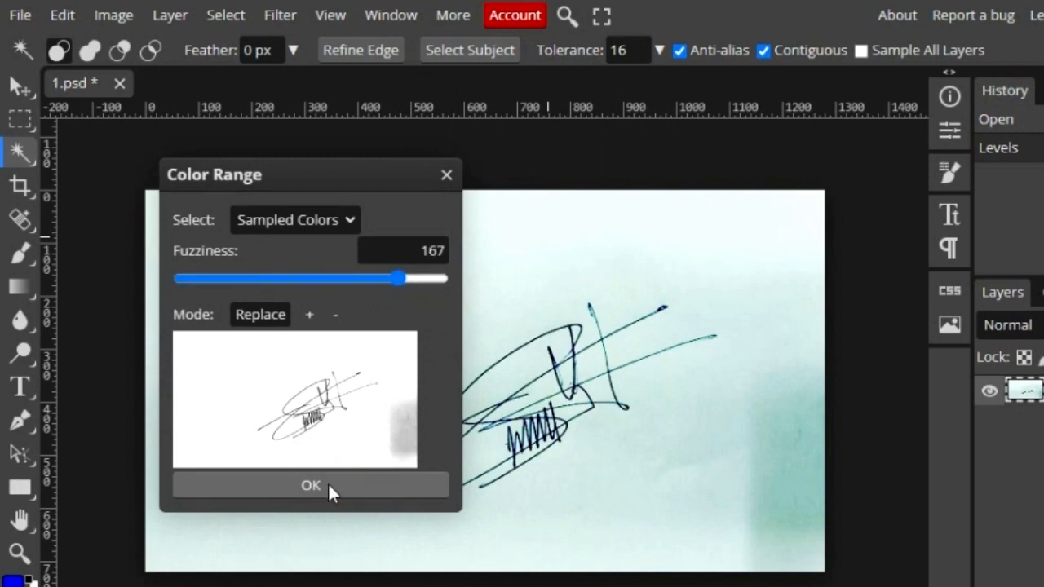
- Confirm the colour range and invert the selection to the signature strokes
left_click(310, 484)
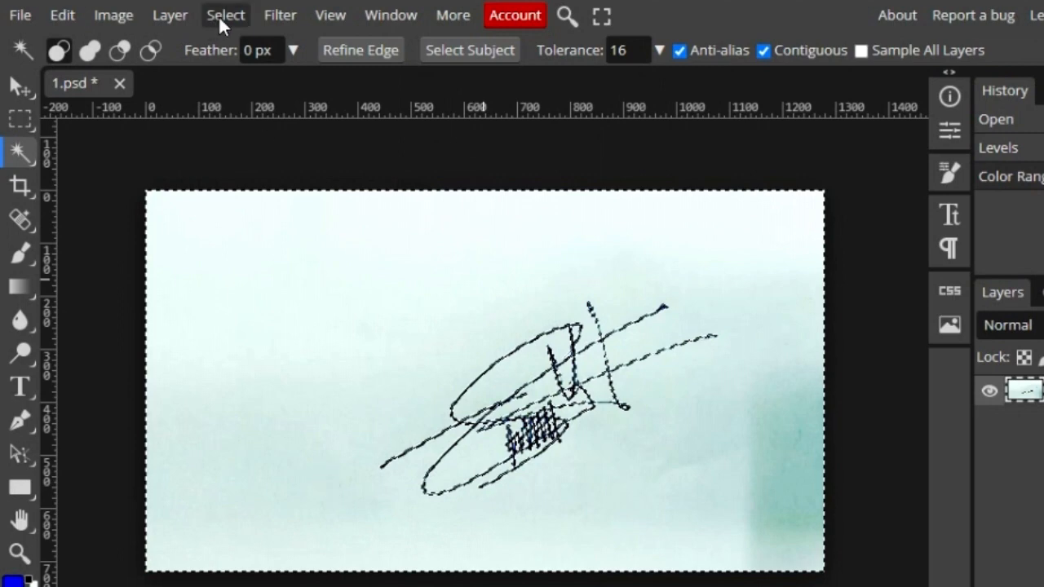
left_click(225, 14)
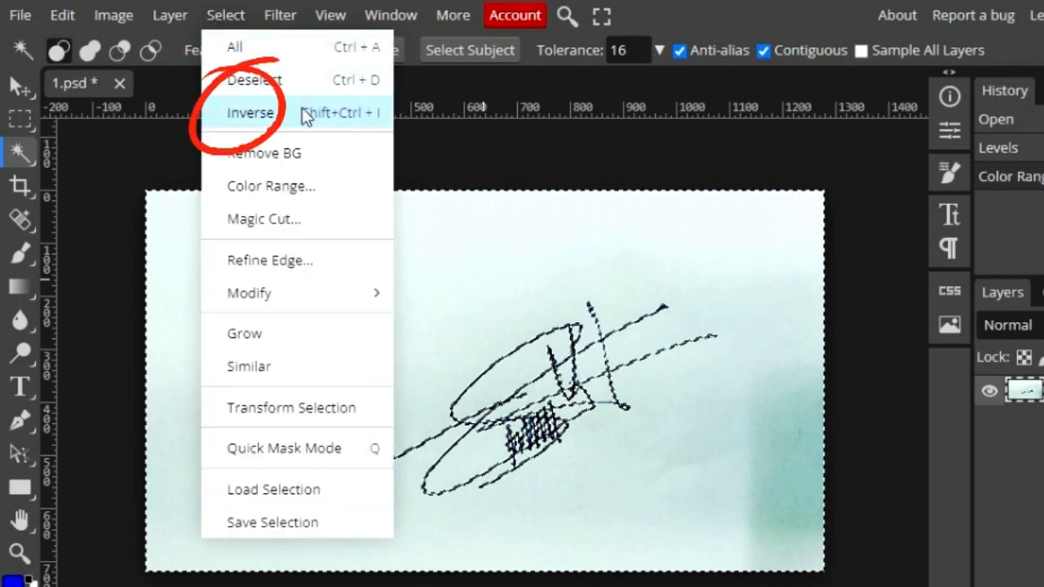
left_click(249, 113)
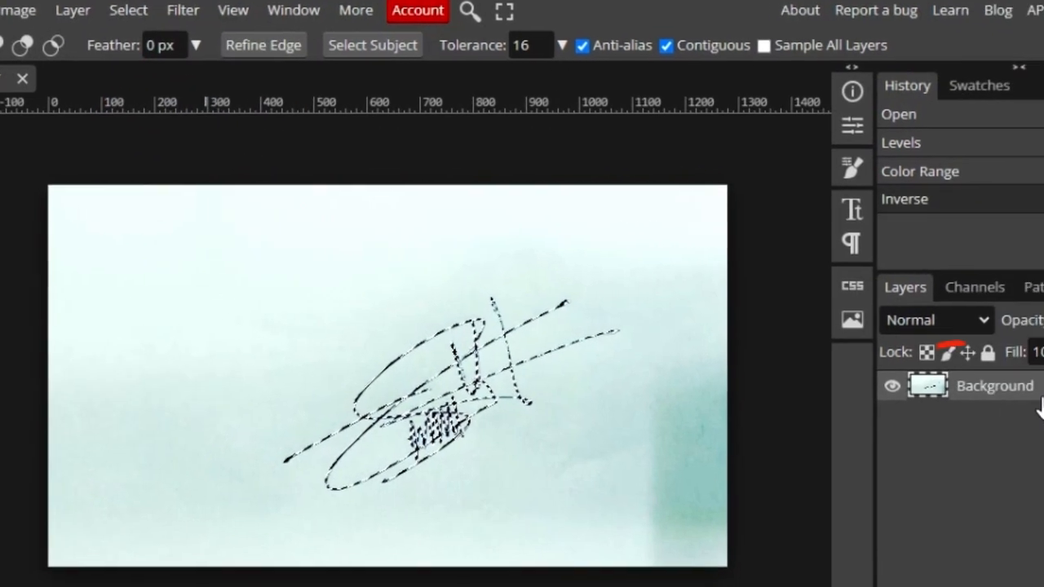
- Copy the signature onto new Layer 1 and hide the Background layer
key("ctrl+j")
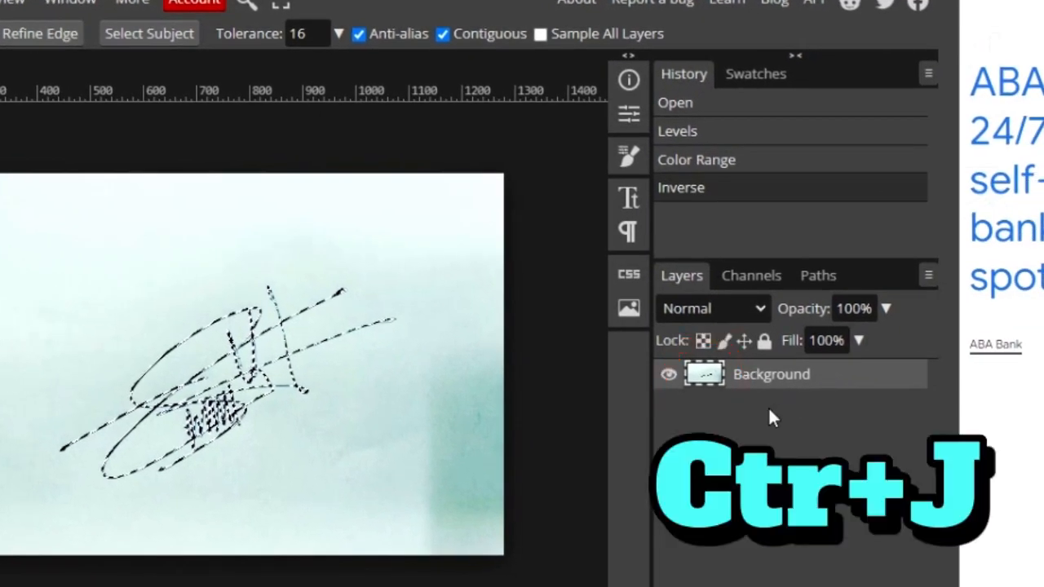
key("ctrl+j")
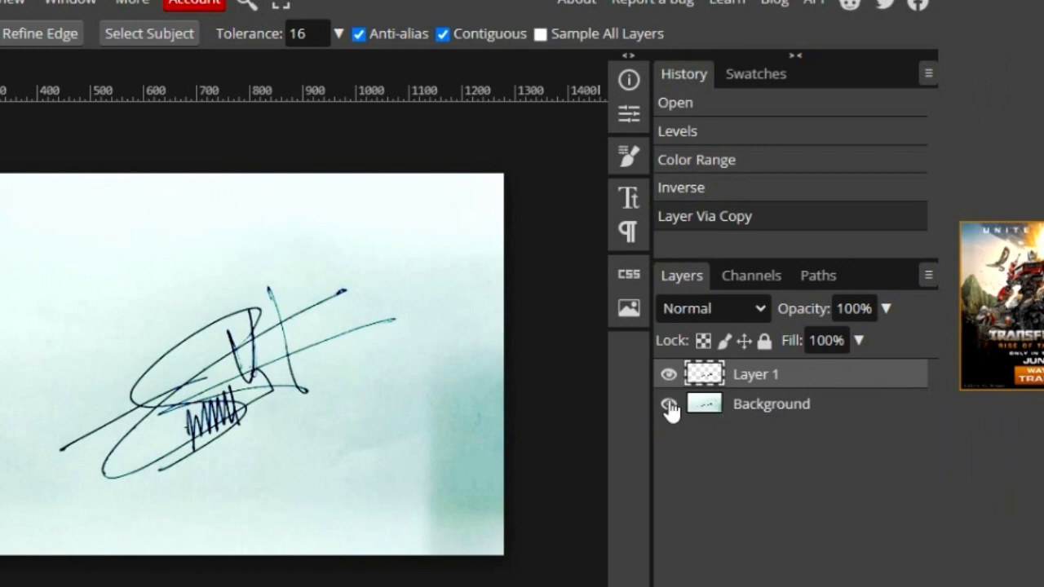
left_click(668, 405)
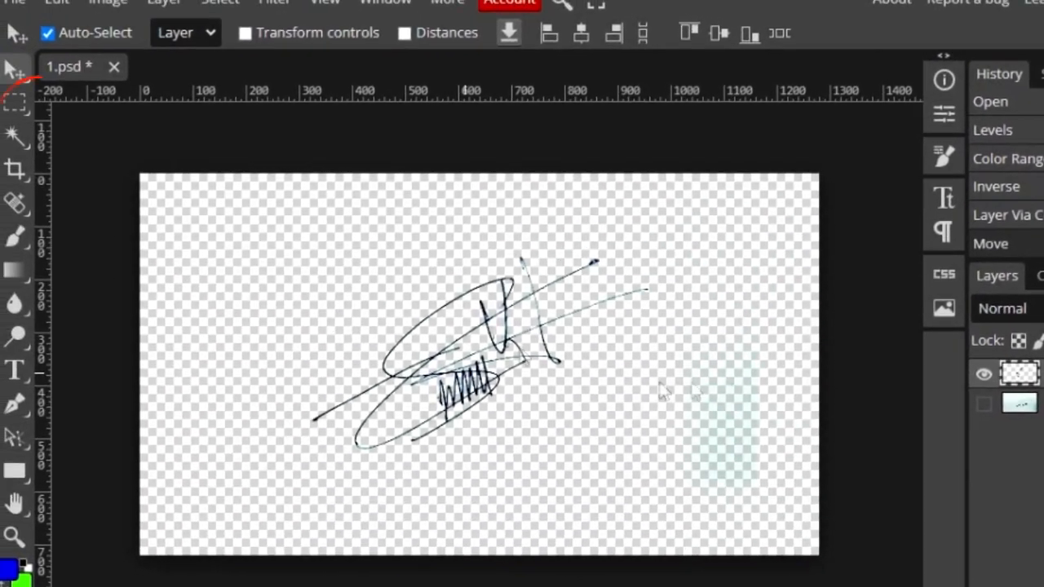
- Lasso and erase the faint smudge right of the signature, then select the signature pixels
left_click(16, 101)
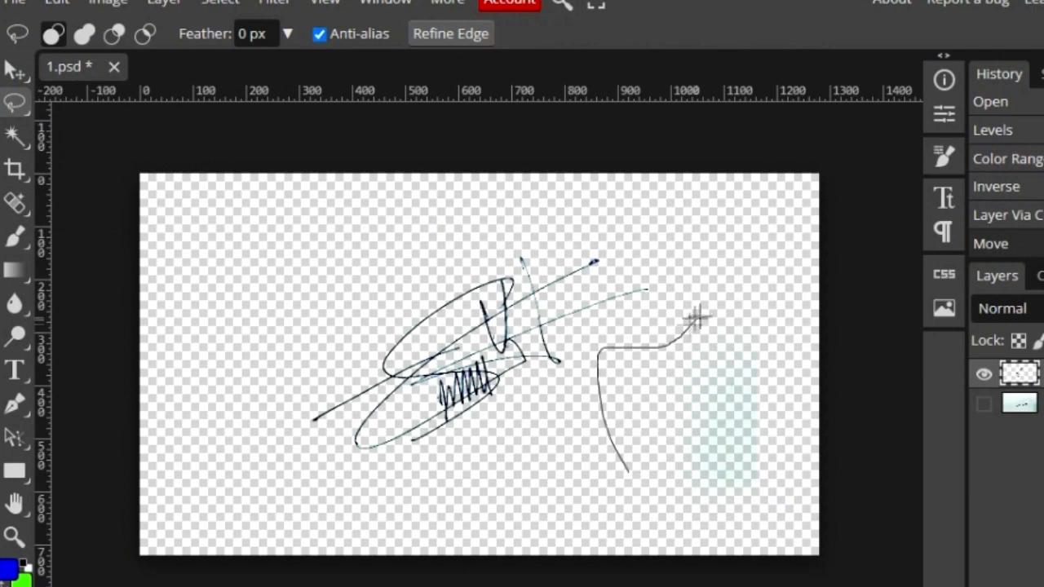
left_click_drag(694, 318, 640, 502)
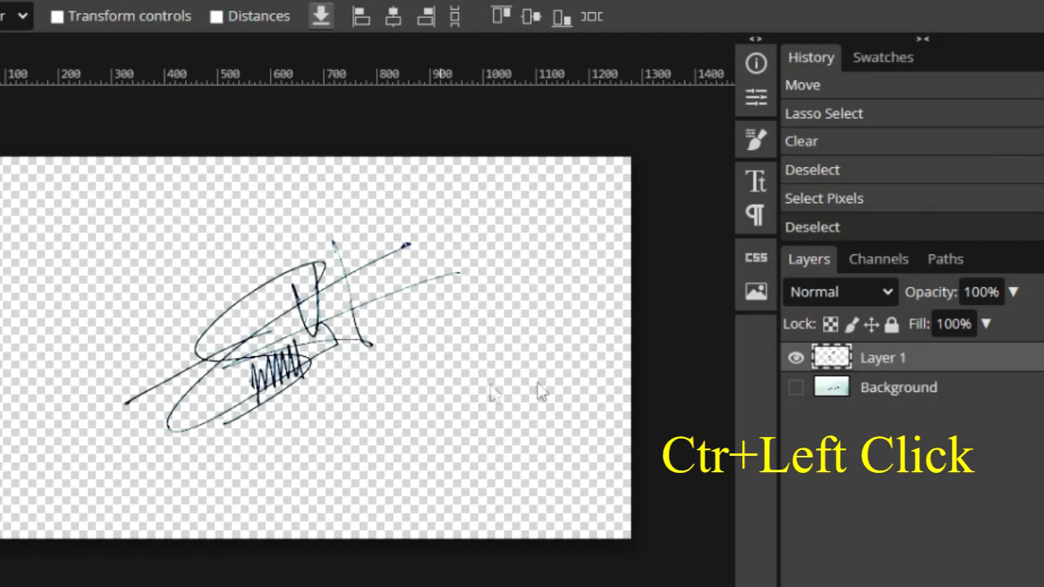
left_click(832, 357)
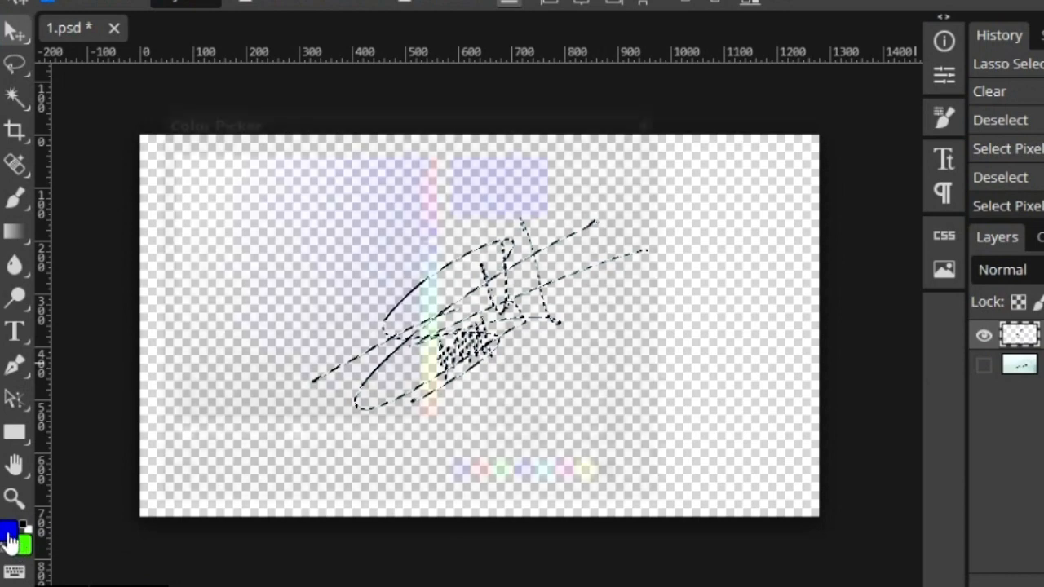
- Set the foreground to bright blue and fill the selected signature strokes with it
left_click(9, 528)
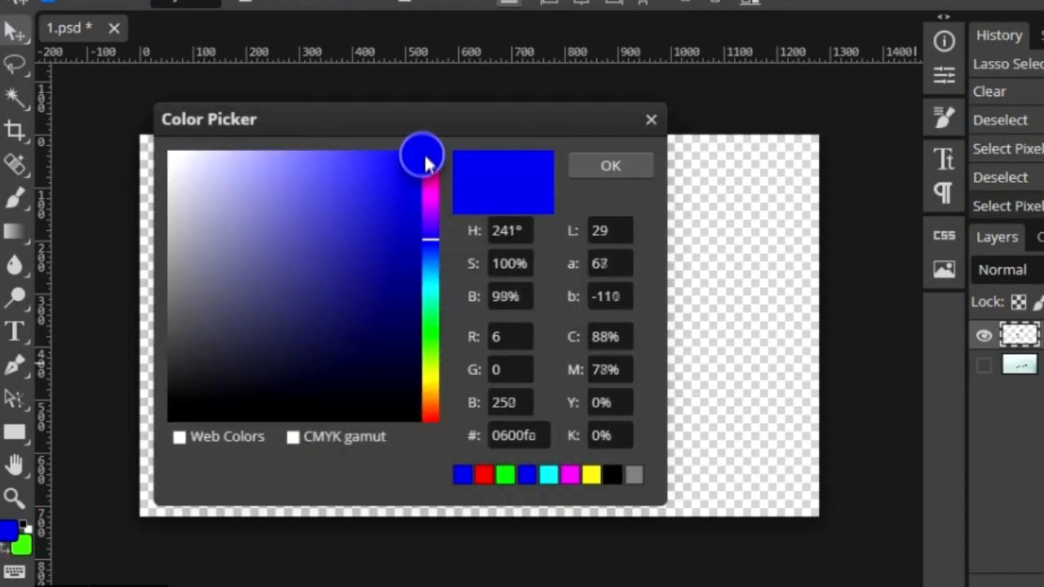
left_click_drag(423, 162, 423, 150)
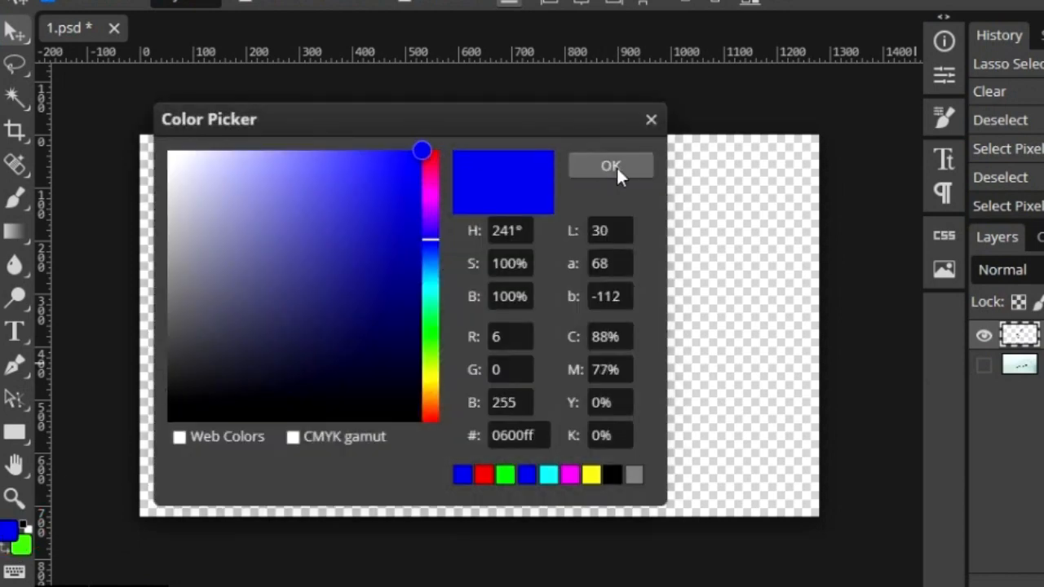
left_click(610, 166)
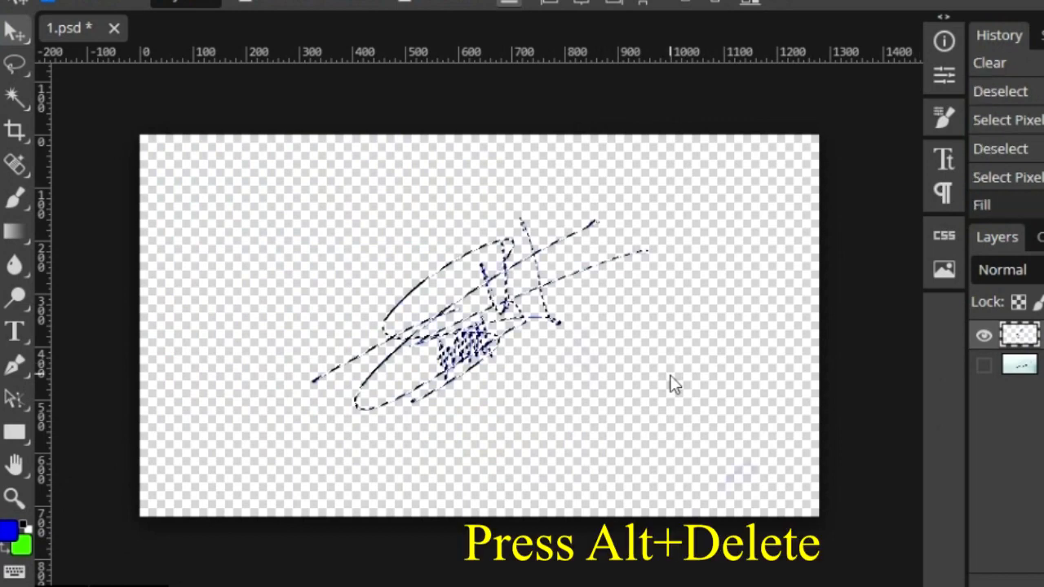
key("alt+Delete")
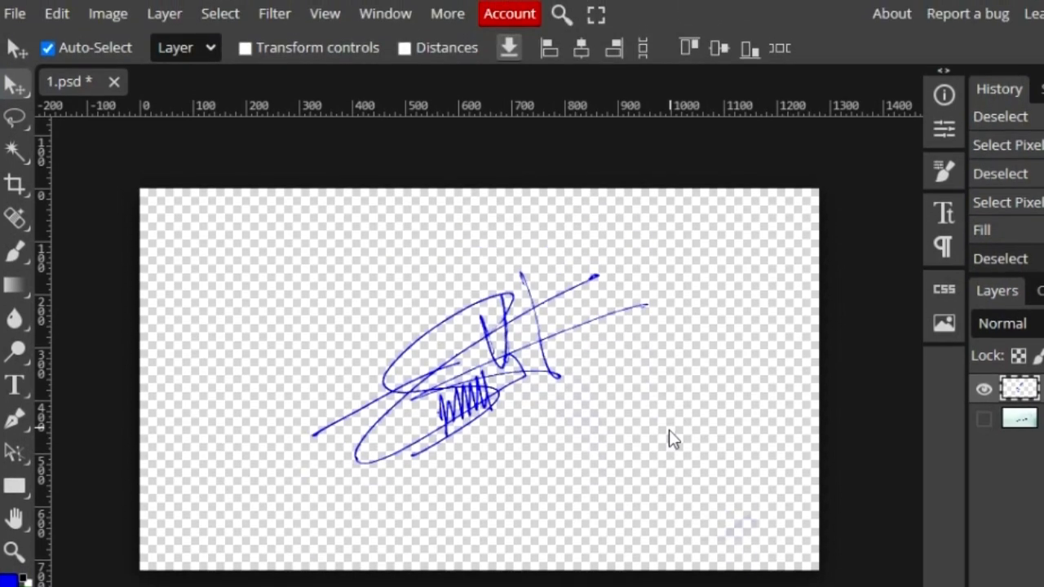
- Export the blue signature as a PNG named Sign
left_click(15, 13)
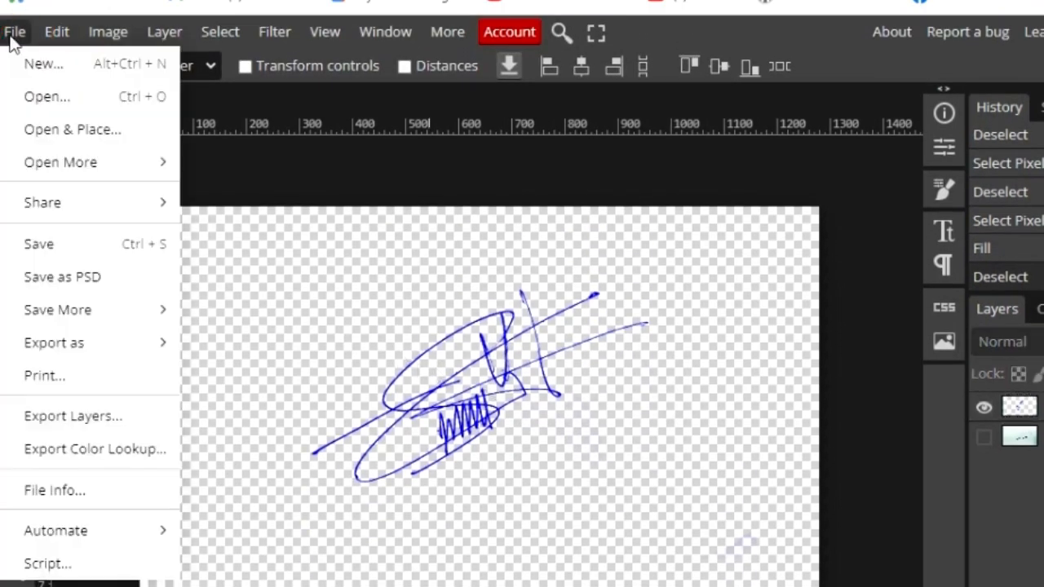
left_click(54, 343)
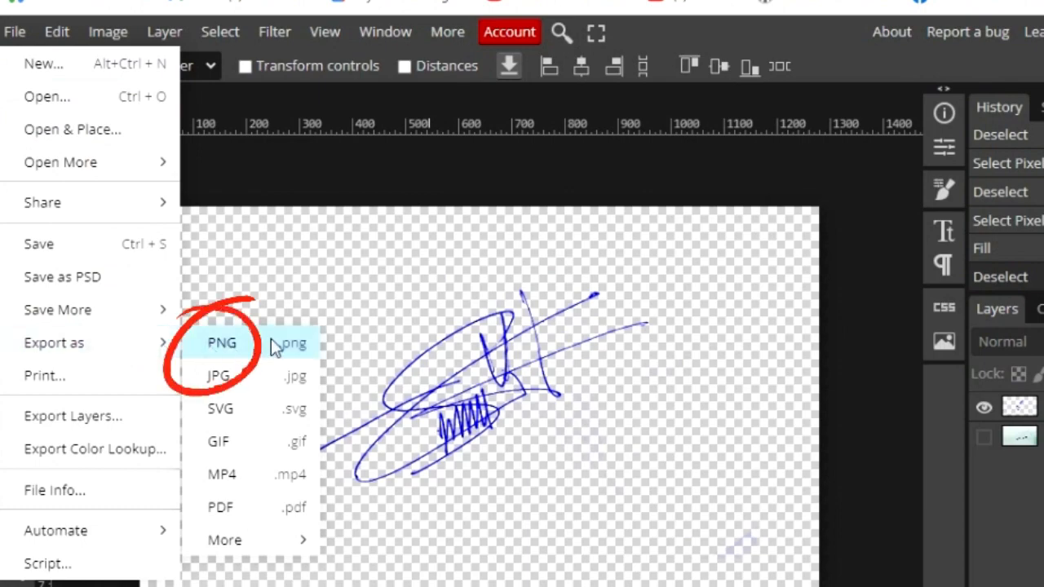
left_click(222, 343)
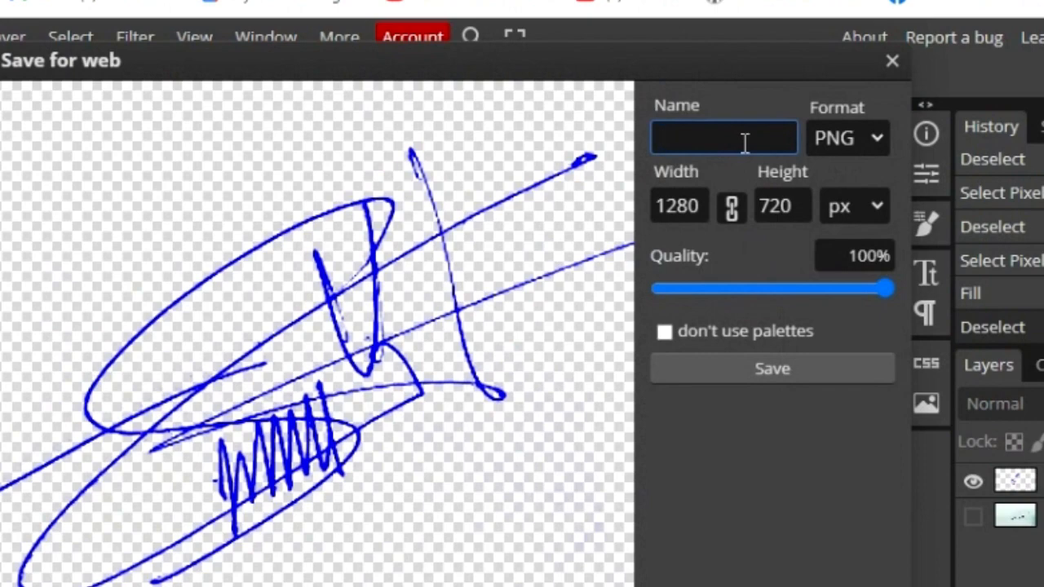
type("Sign")
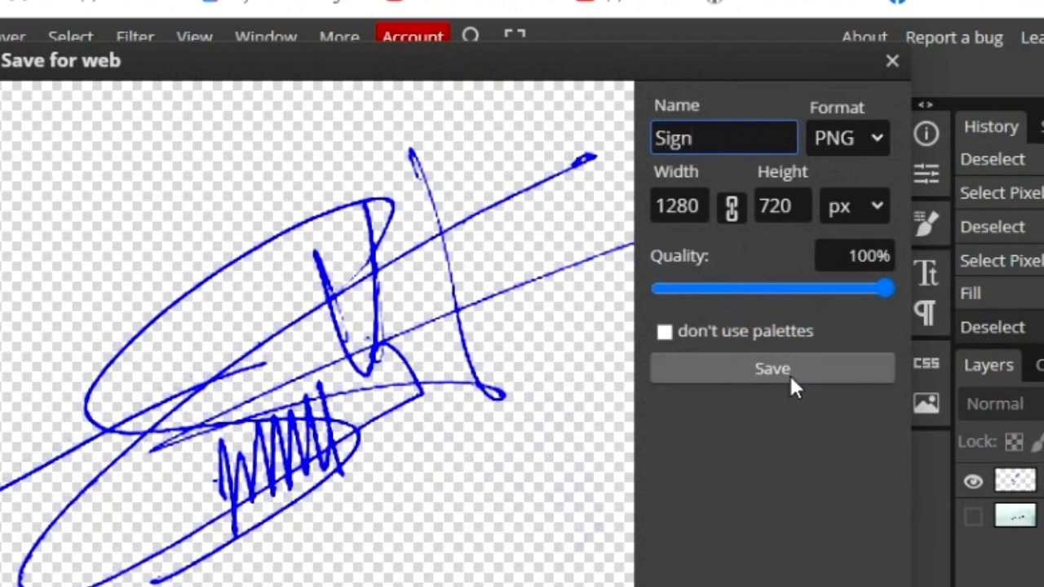
left_click(770, 368)
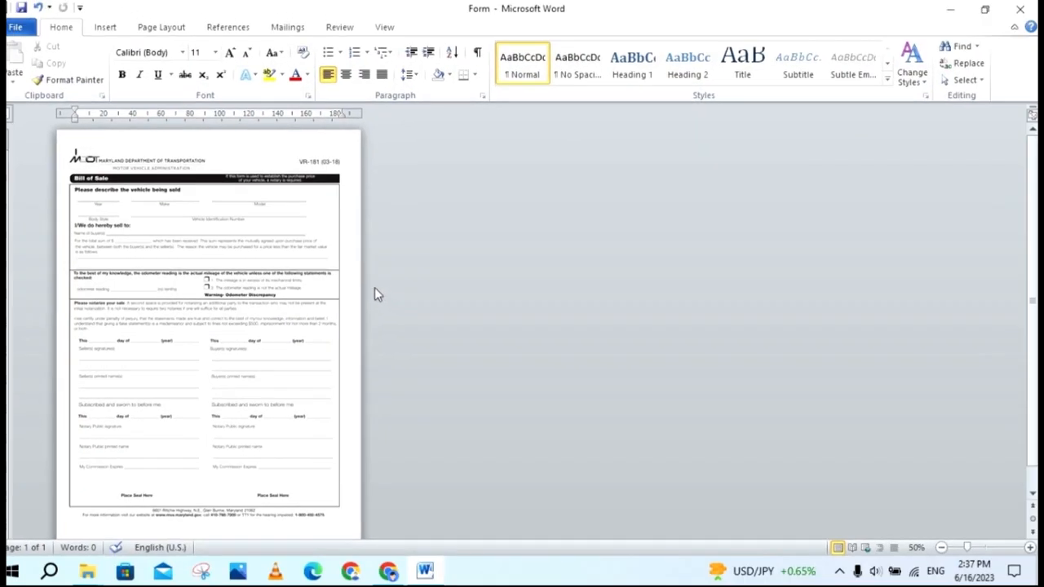
- Insert the Sign picture into the Bill of Sale form in Word
left_click(104, 26)
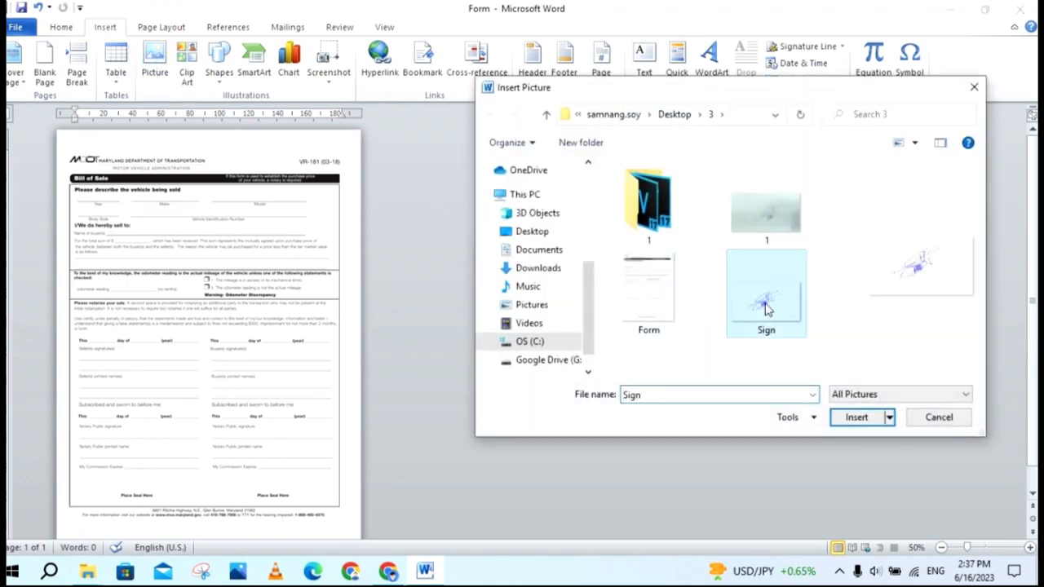
left_click(855, 418)
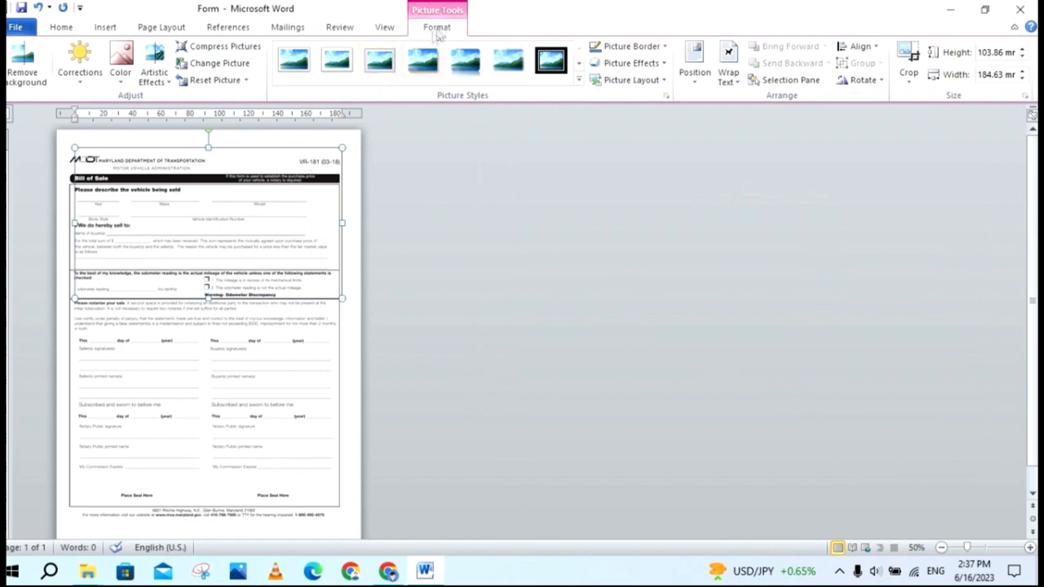
- Set the signature picture's wrapping to In Front of Text over the signature lines
left_click(728, 72)
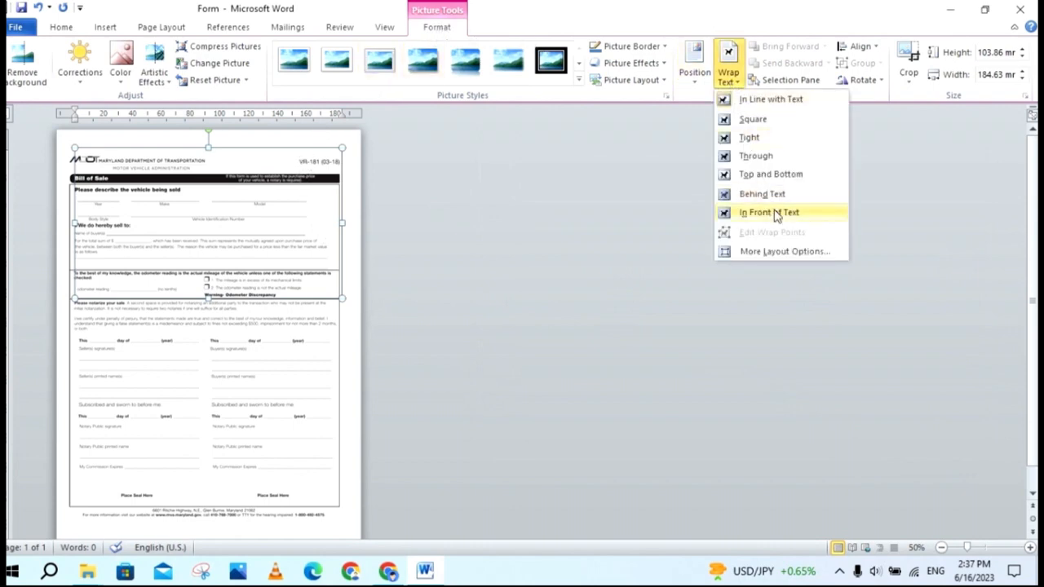
left_click(767, 212)
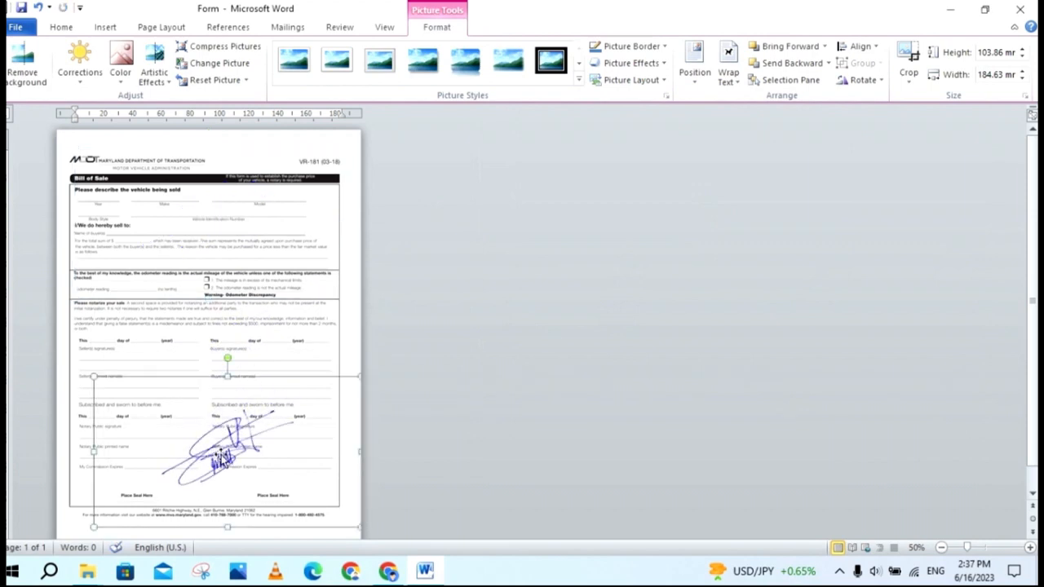